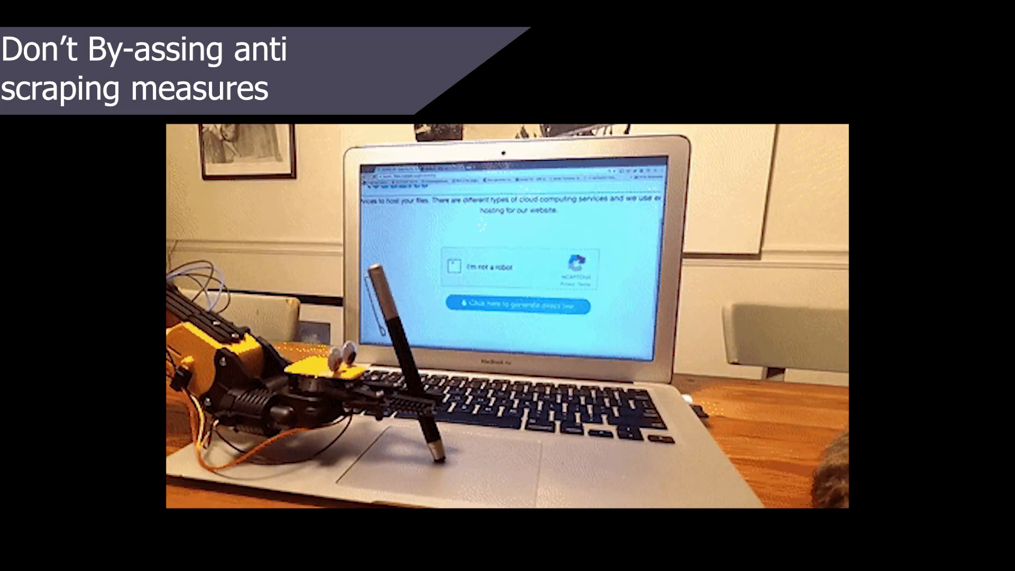
- Advance to the 'Check and OBEY their robots.txt' slide
click(106, 16)
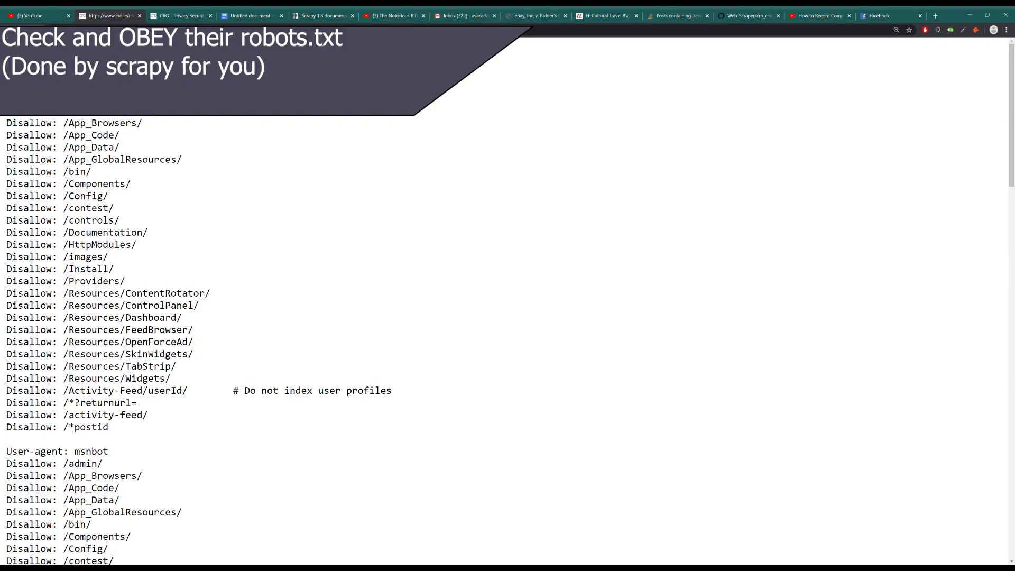
- Scroll through the site's robots.txt disallow rules
scroll(down, 3)
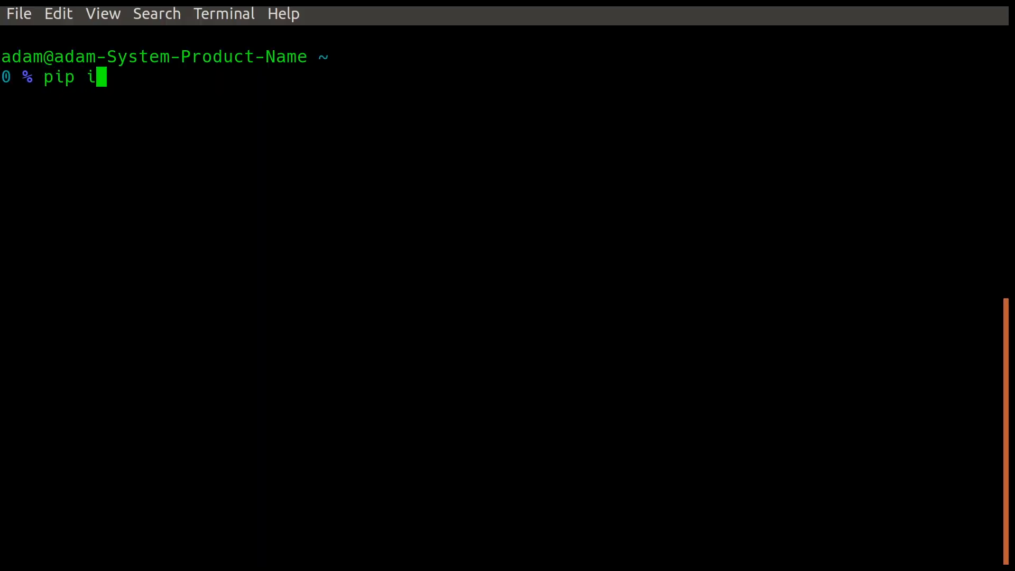
text(nstall scrapy)
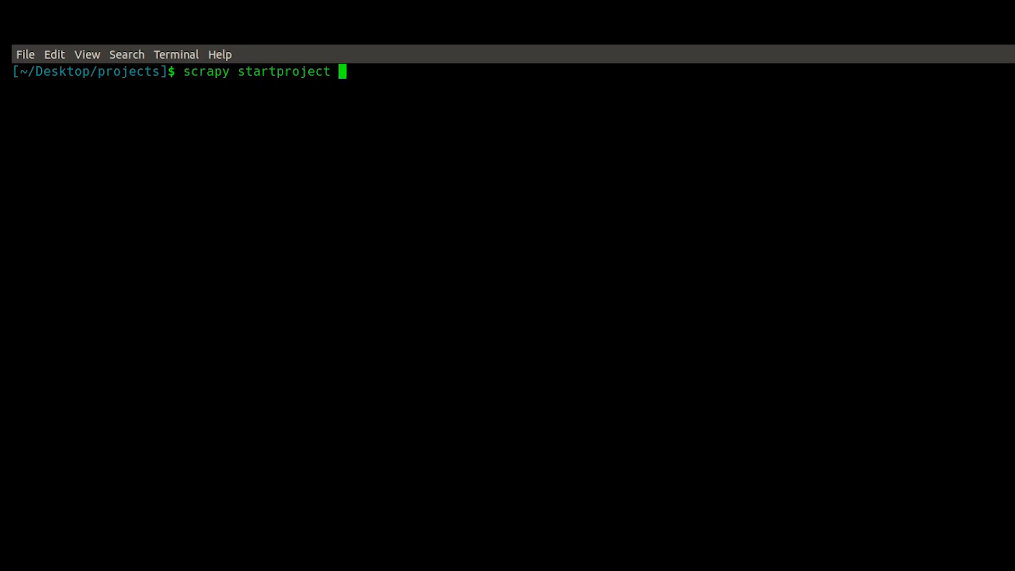
- Type the project name 'commericalScra' after scrapy startproject
text(commericalScra)
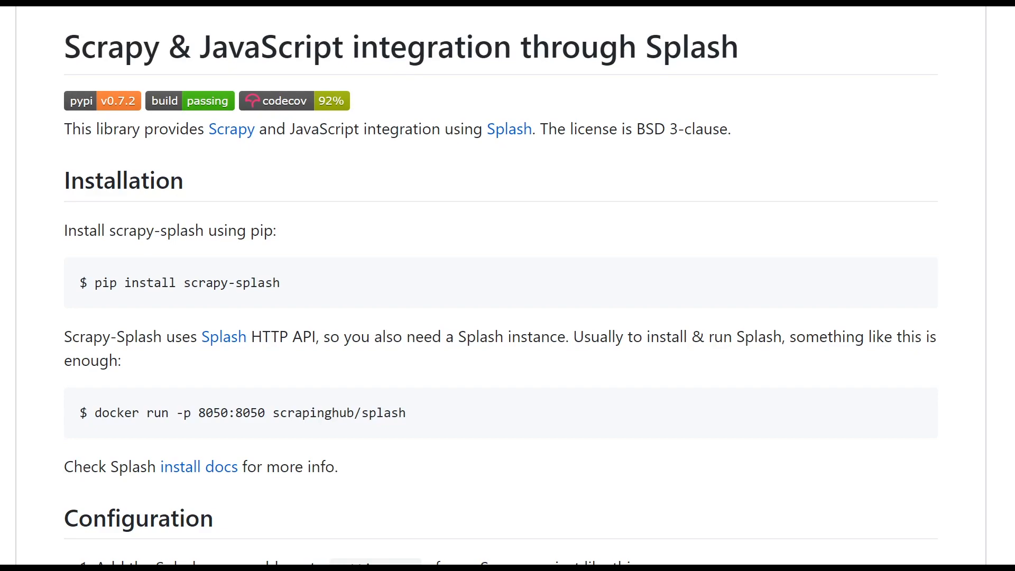
- Scroll through the scrapy-splash README installation steps
scroll(down, 3)
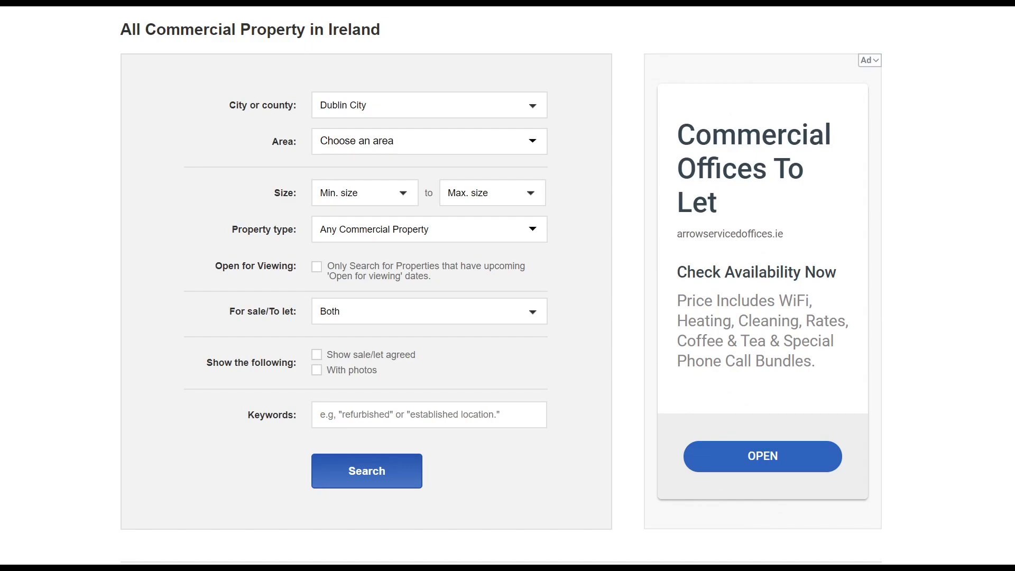
- Run the Dublin City commercial search and browse the 2,757 results
click(367, 471)
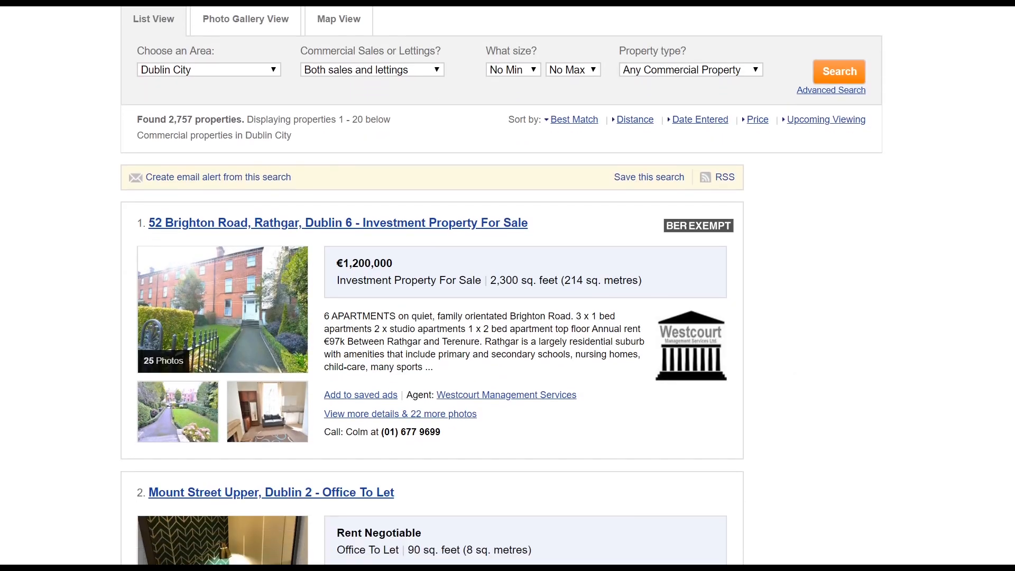
scroll(down, 3)
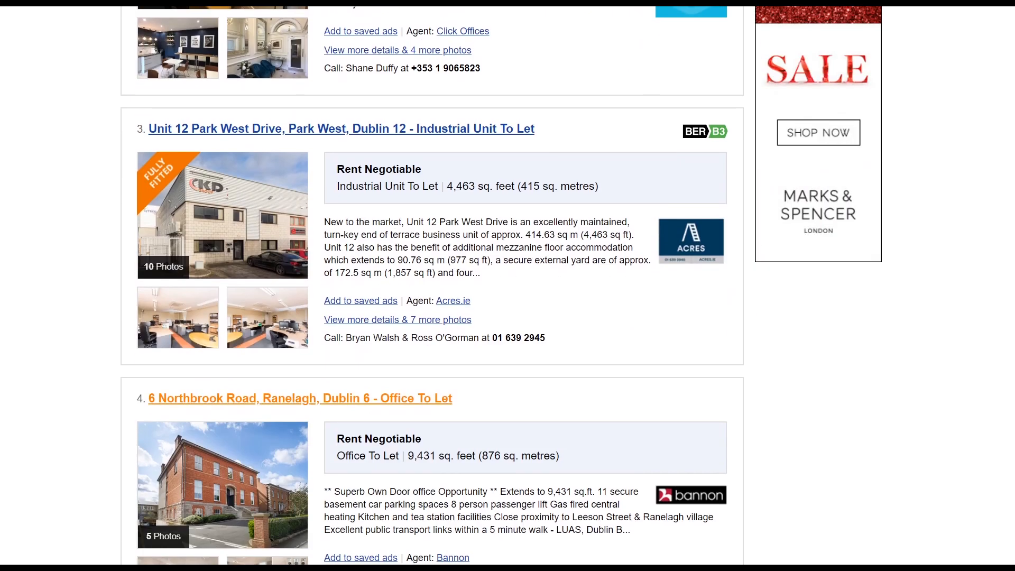
scroll(up, 3)
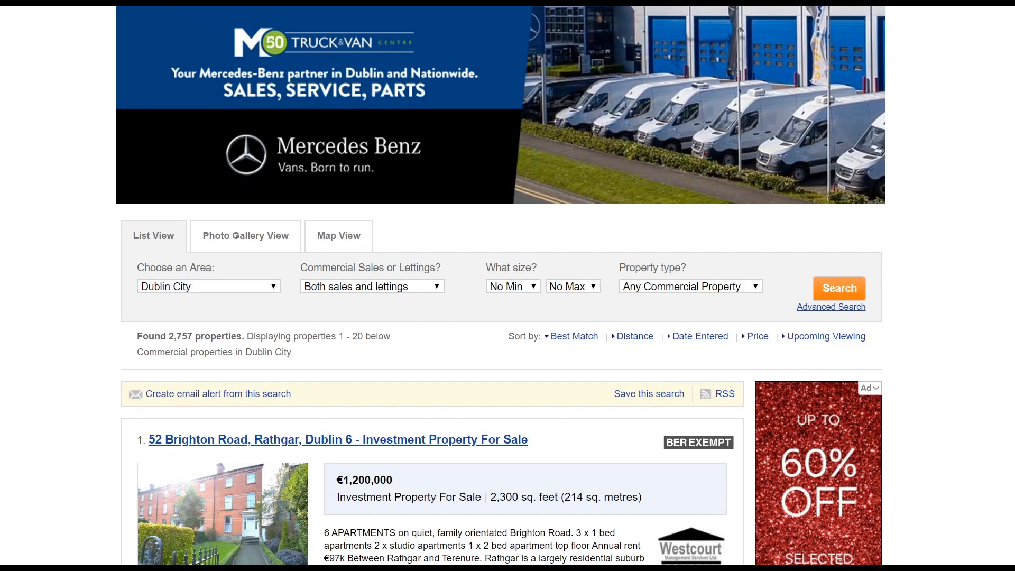
scroll(down, 3)
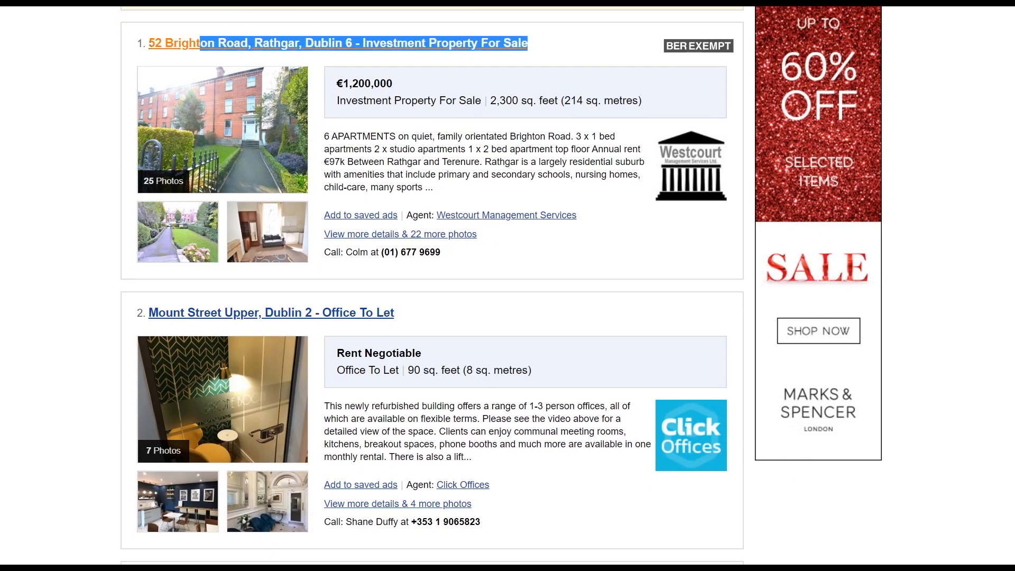
scroll(down, 3)
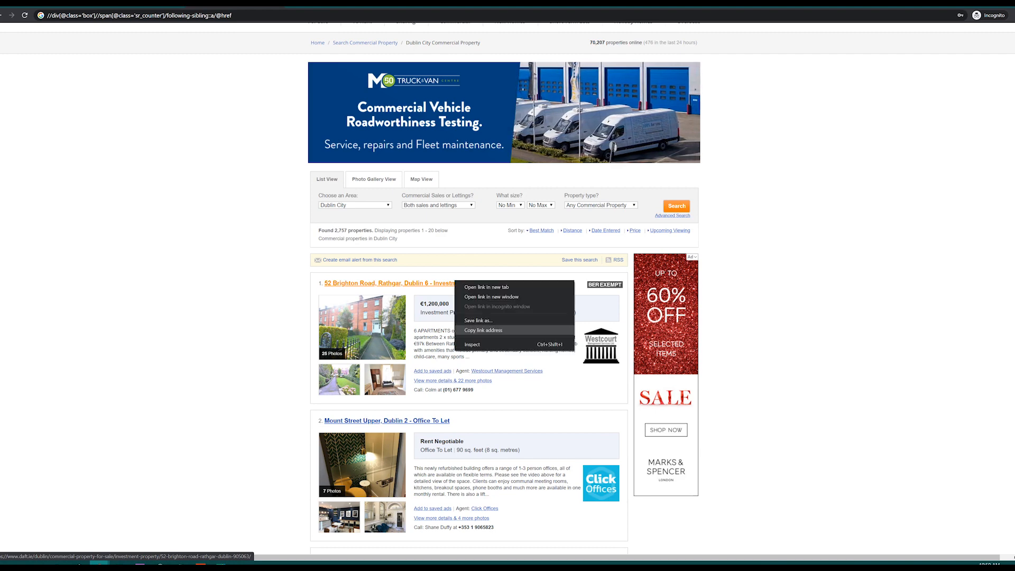
- Inspect the first listing's link in Chrome DevTools
click(473, 344)
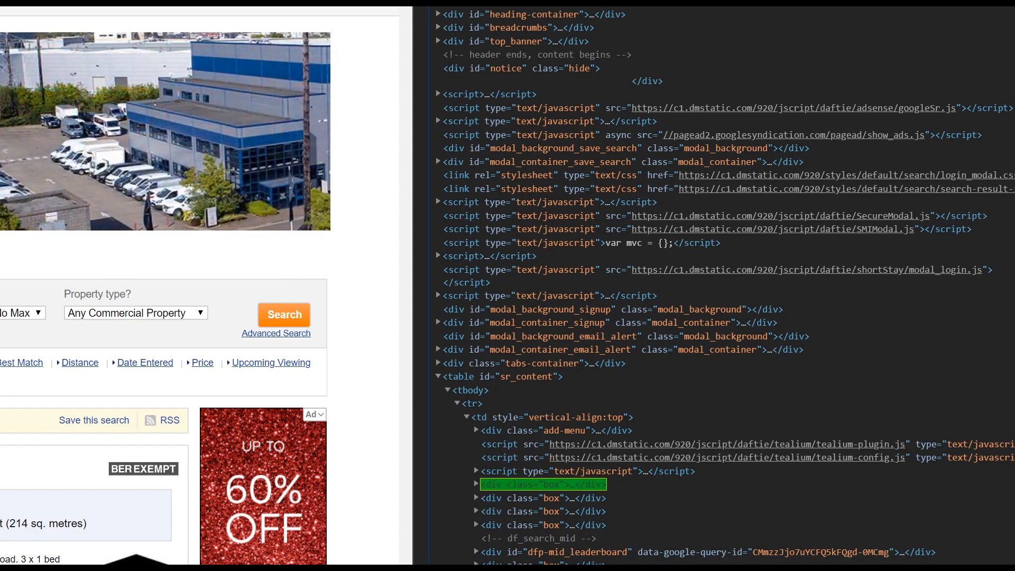
- Expand the first listing's box element to reveal its sr_counter span and link
click(476, 484)
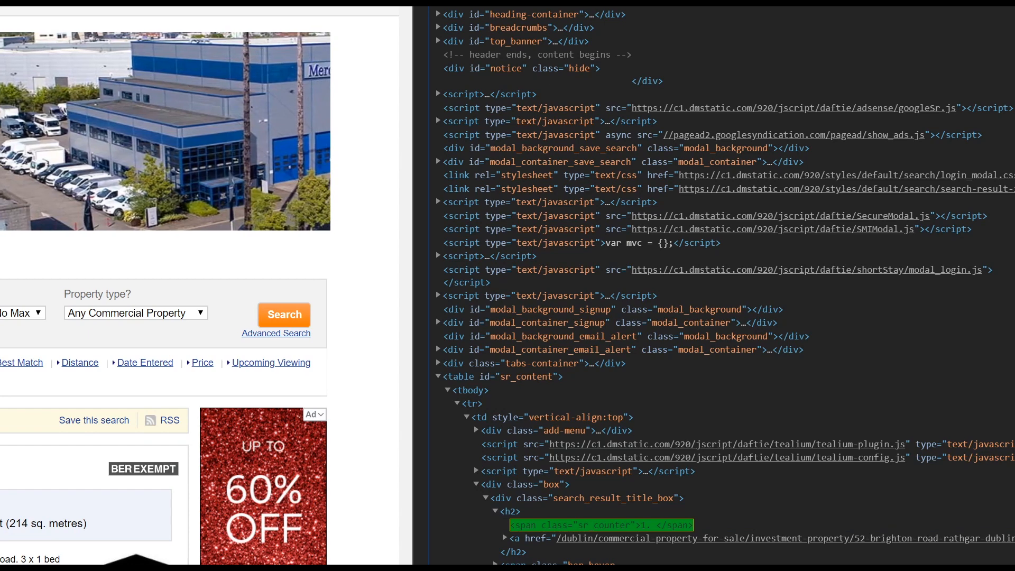
scroll(down, 3)
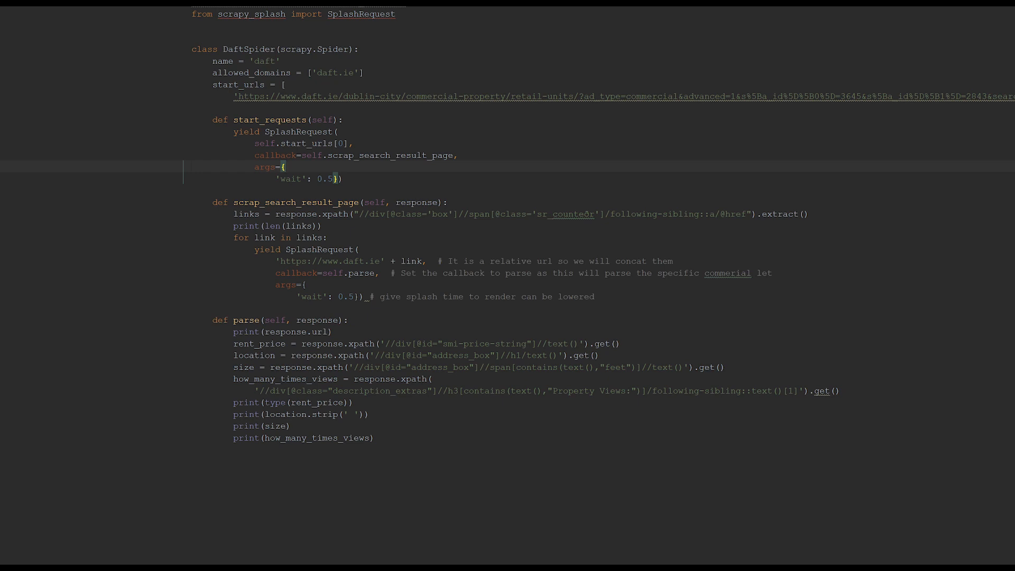
- Walk through the DaftSpider start_requests method and search result link loop
double_click(269, 119)
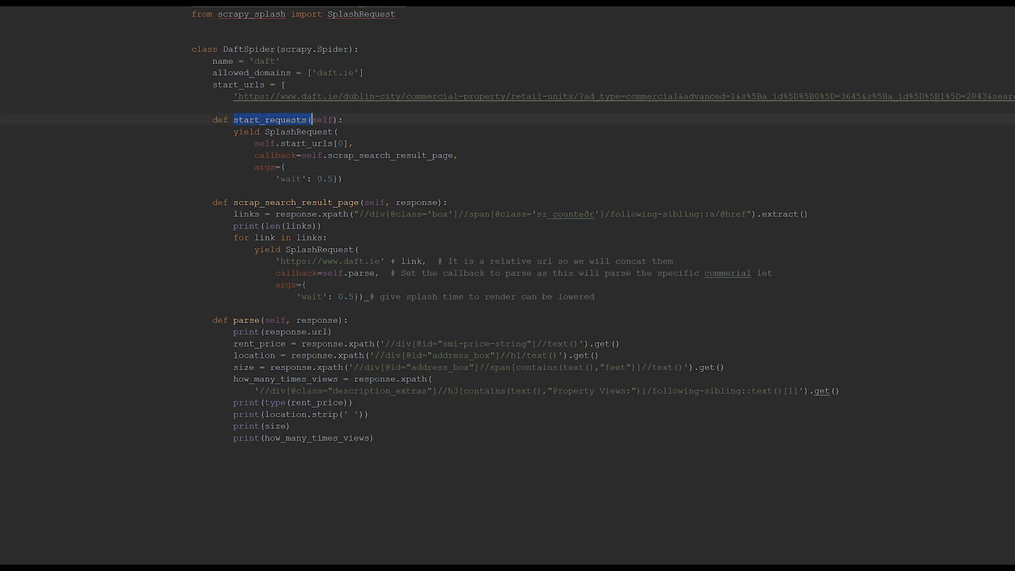
click(344, 120)
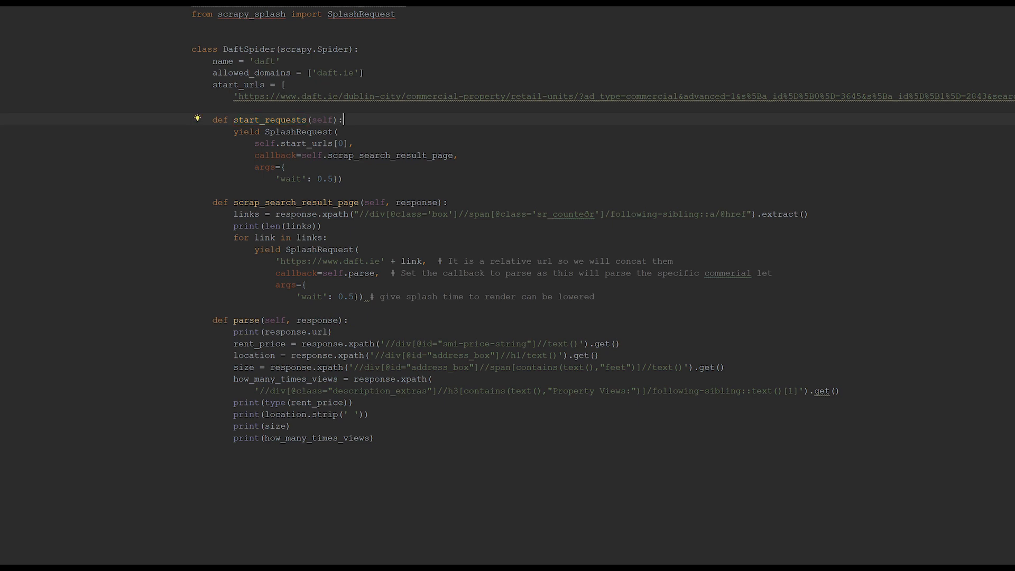
click(256, 143)
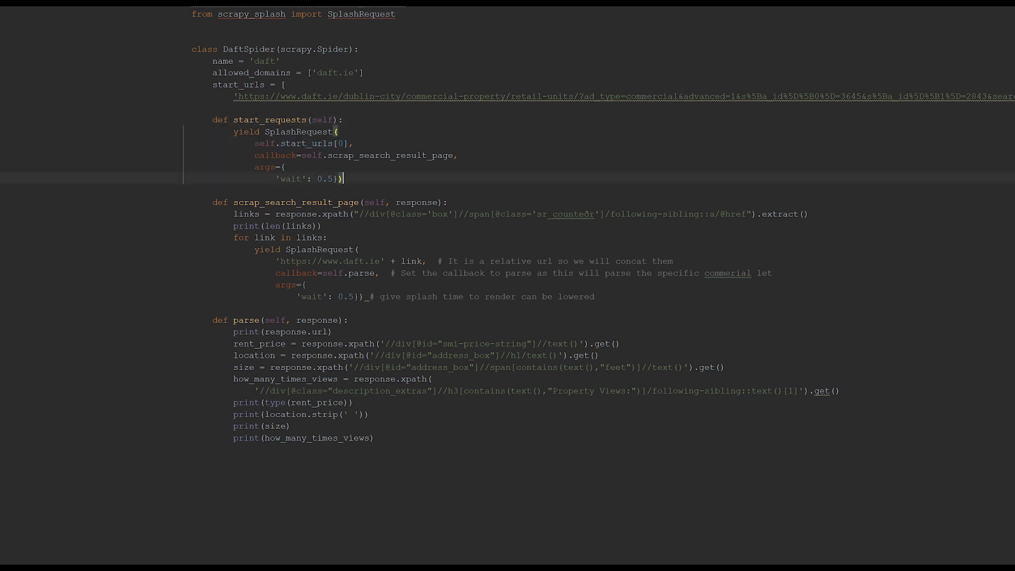
double_click(355, 155)
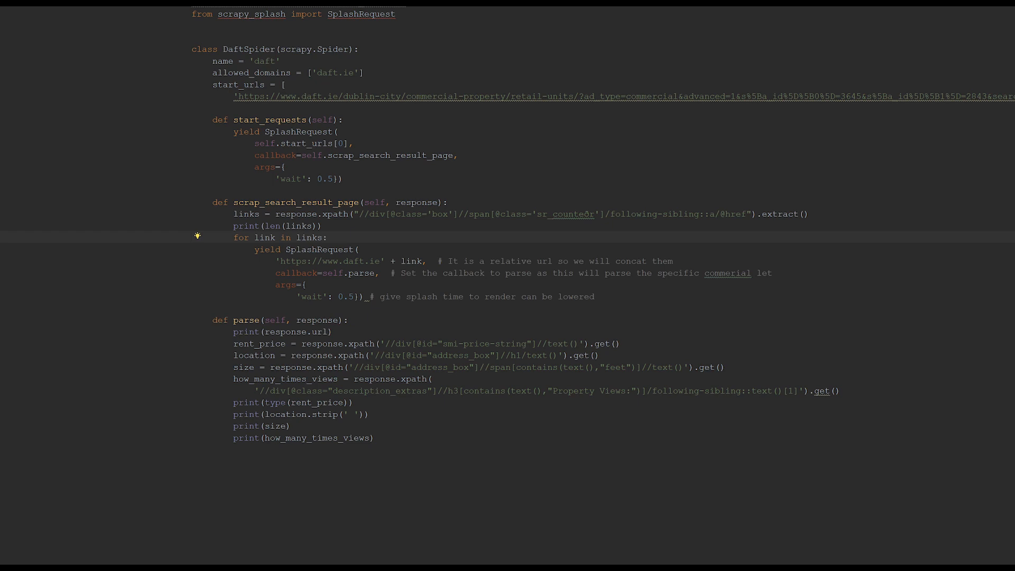
- Highlight the parse callback that extracts price, location, size and views
double_click(361, 272)
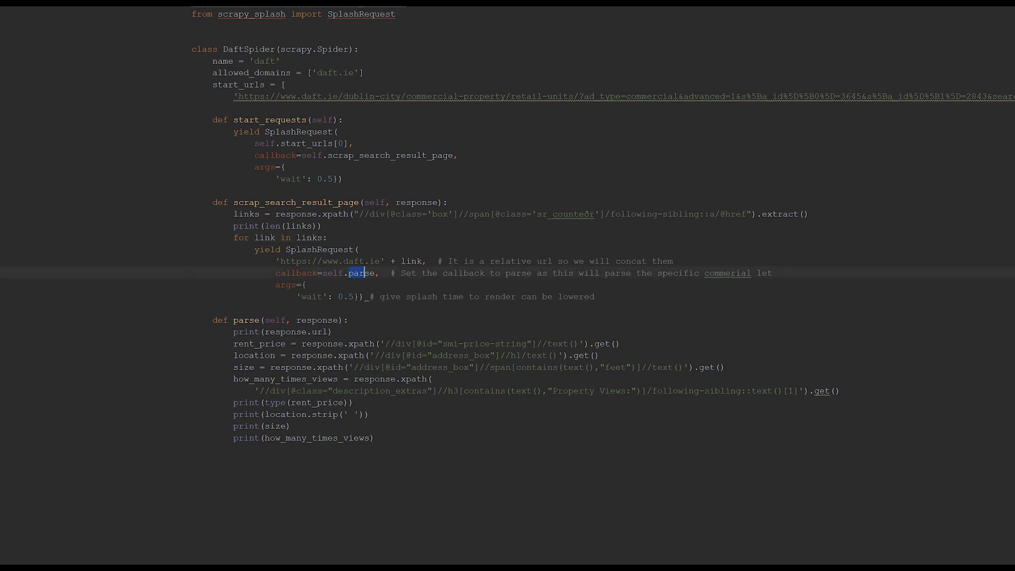
double_click(361, 273)
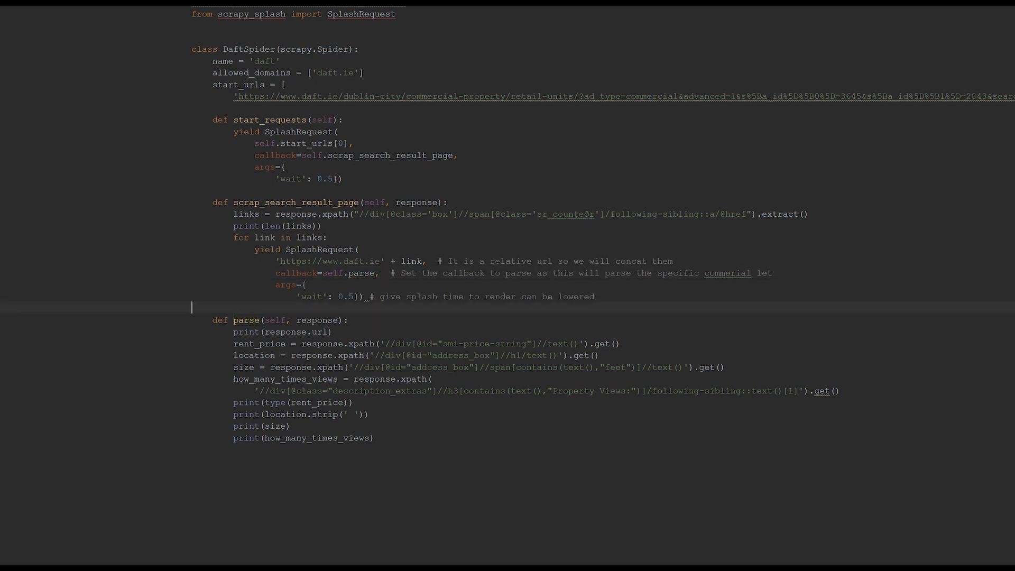
drag(280, 261, 336, 261)
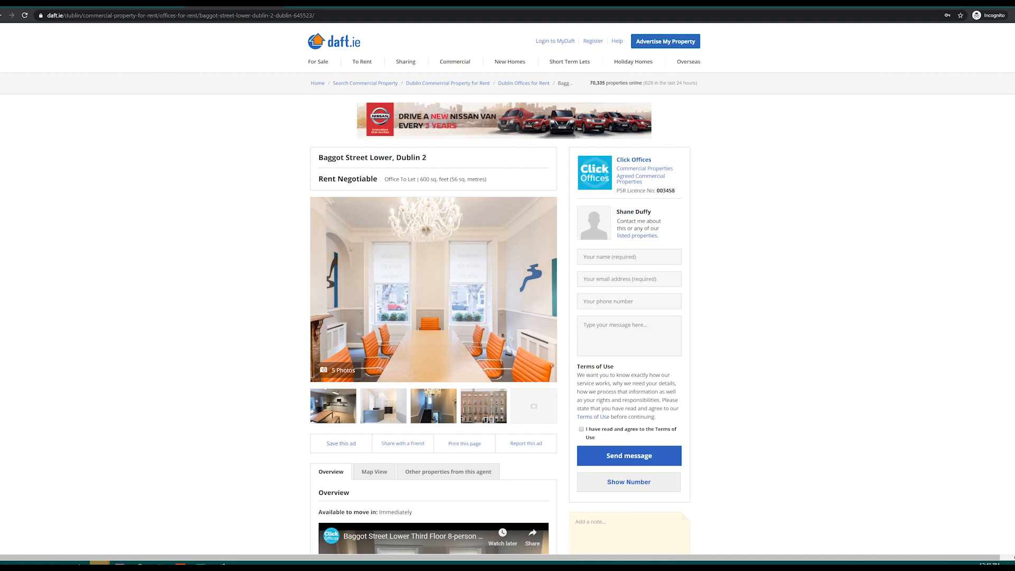
- Highlight the 600 sq. feet size and scroll to the property views
drag(325, 158, 411, 157)
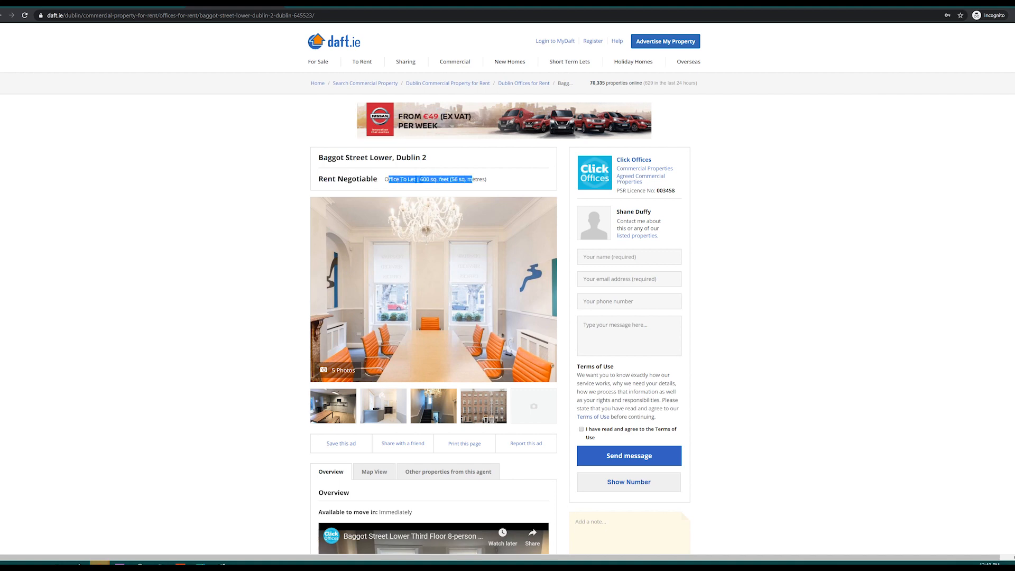
scroll(down, 3)
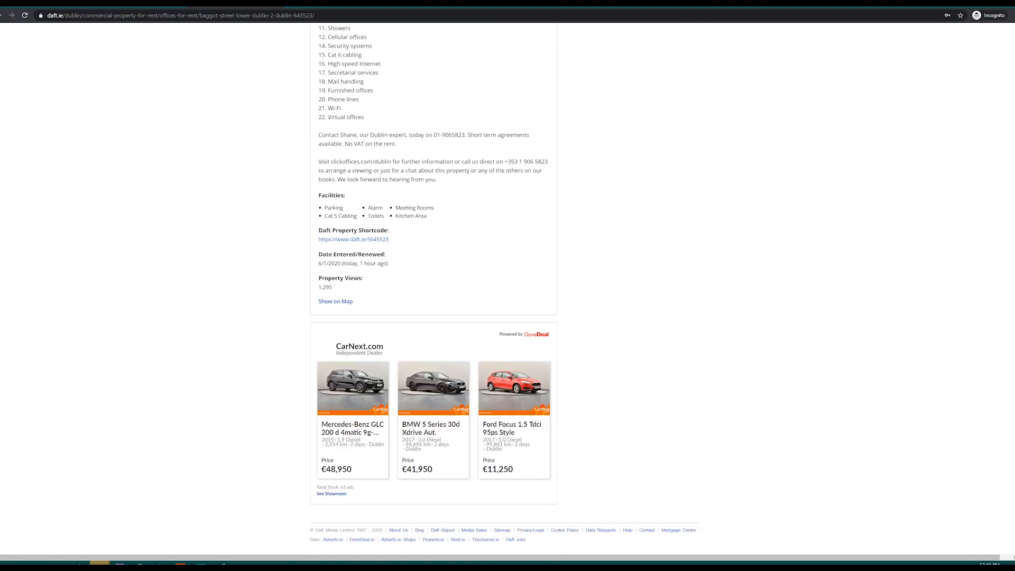
scroll(up, 3)
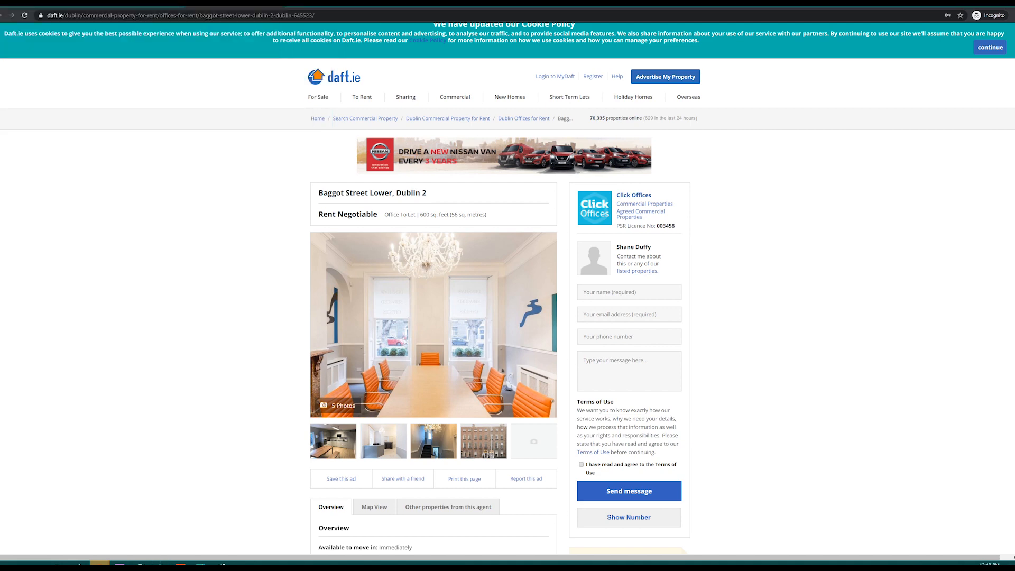
- Open DevTools on the listing to find the address heading and price elements
key(F12)
text(//div[@id="address_box"]//h1/text())
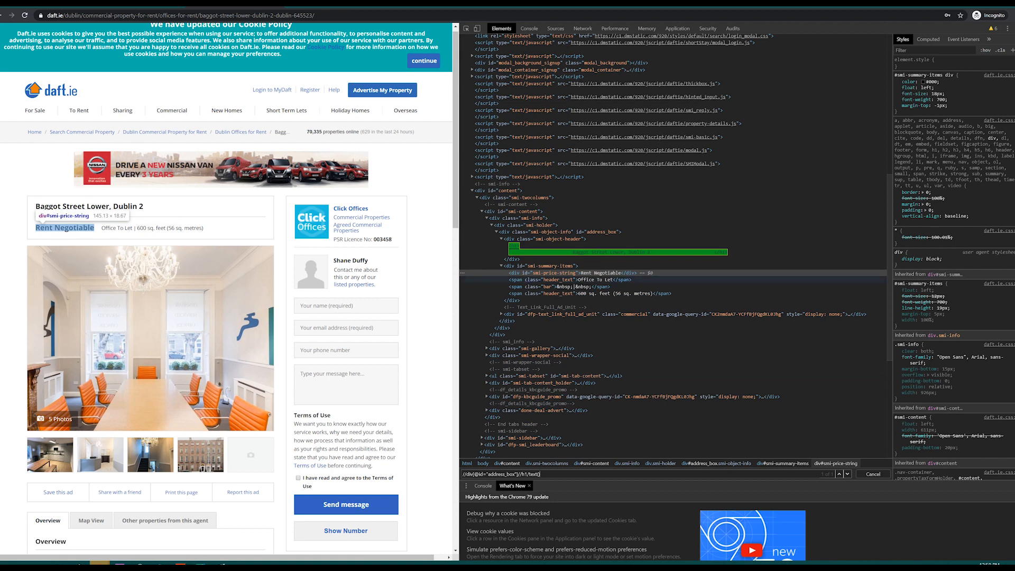
key(alt+tab)
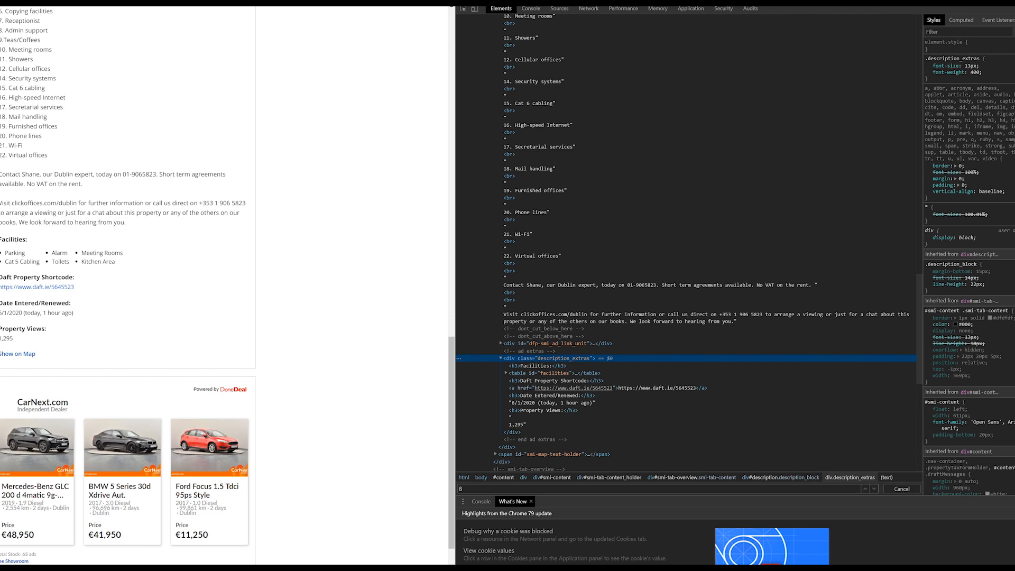
mouse_move(535, 358)
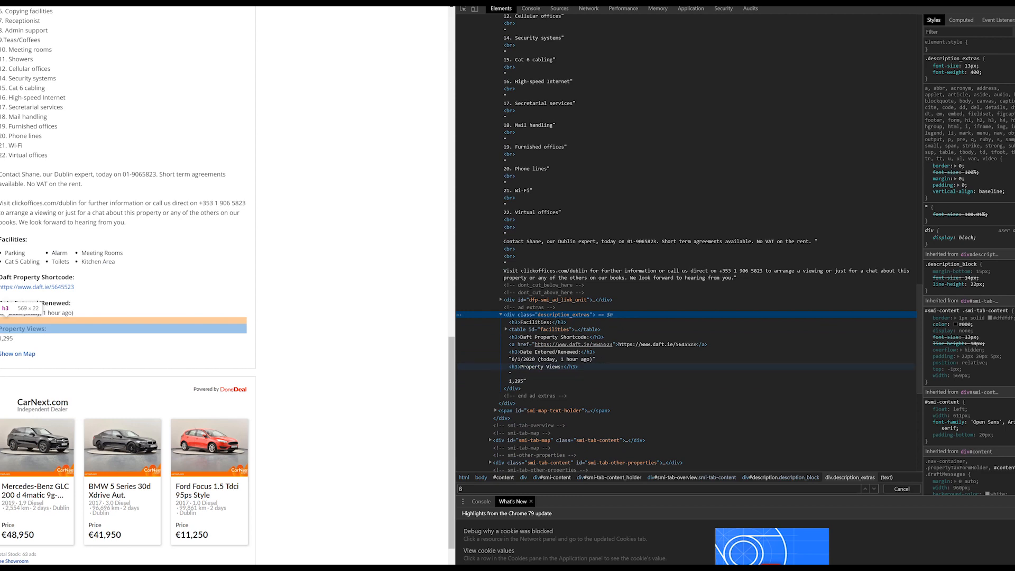
- Inspect the text node holding the 1,295 view count after the Property Views heading
click(541, 367)
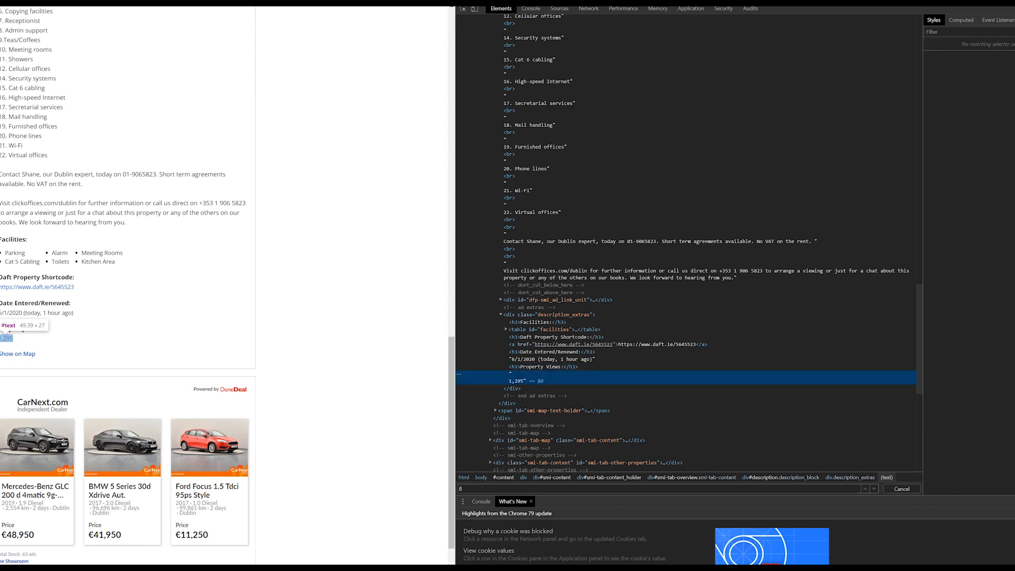
key(Alt+Tab)
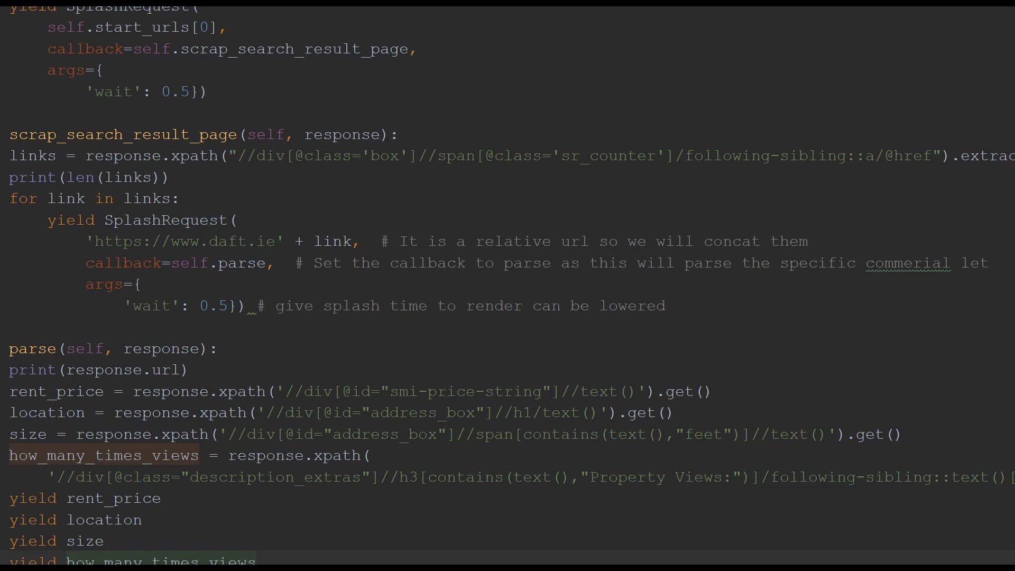
- Switch the parse method's prints to yields for rent price, location, size and views
click(888, 21)
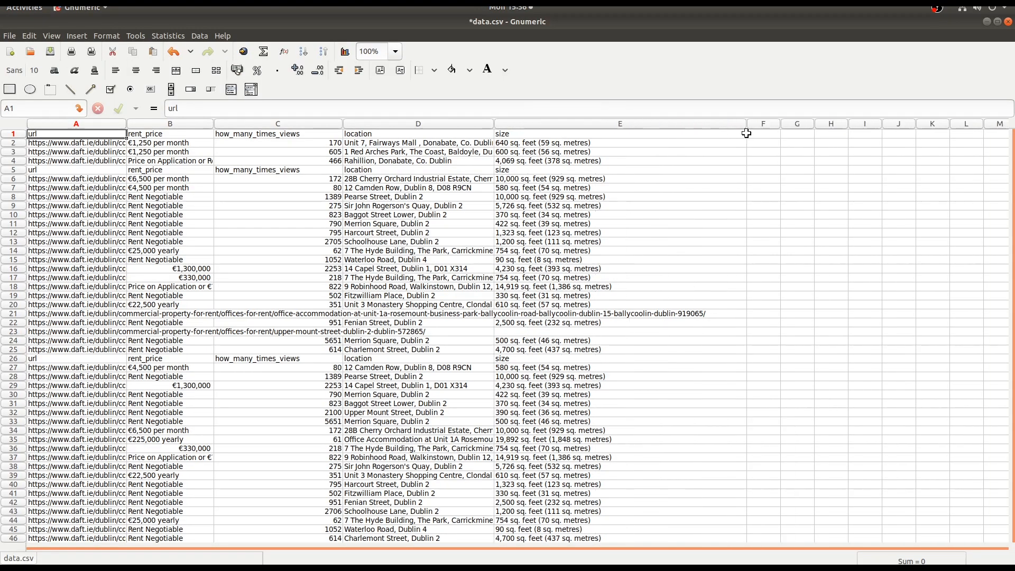
- Scroll through data.csv's scraped listing rows in Gnumeric
scroll(down, 3)
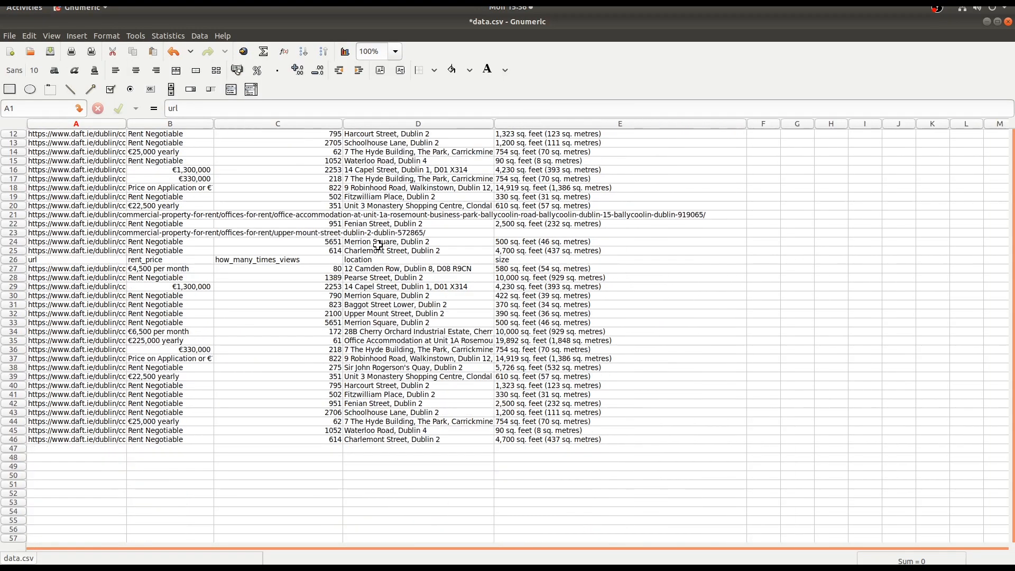